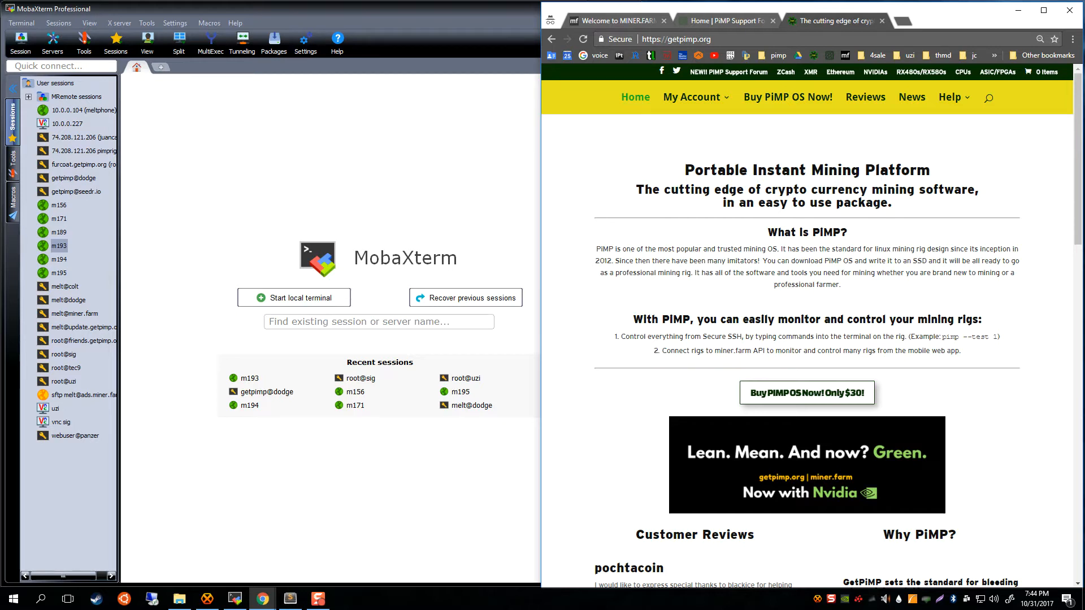
mouse_move(497, 258)
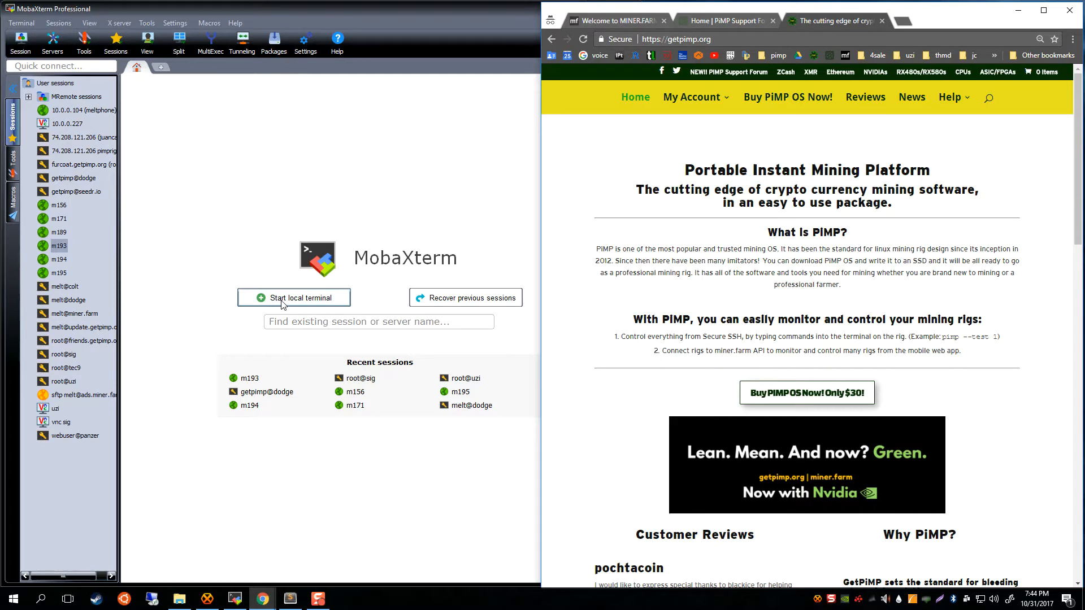
mouse_move(288, 307)
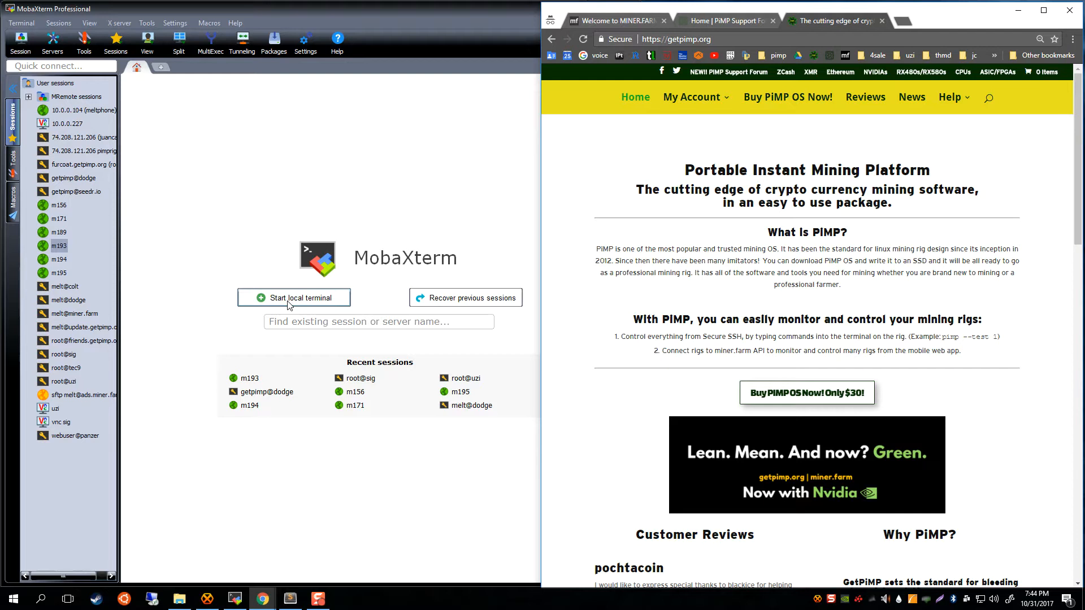
mouse_move(303, 306)
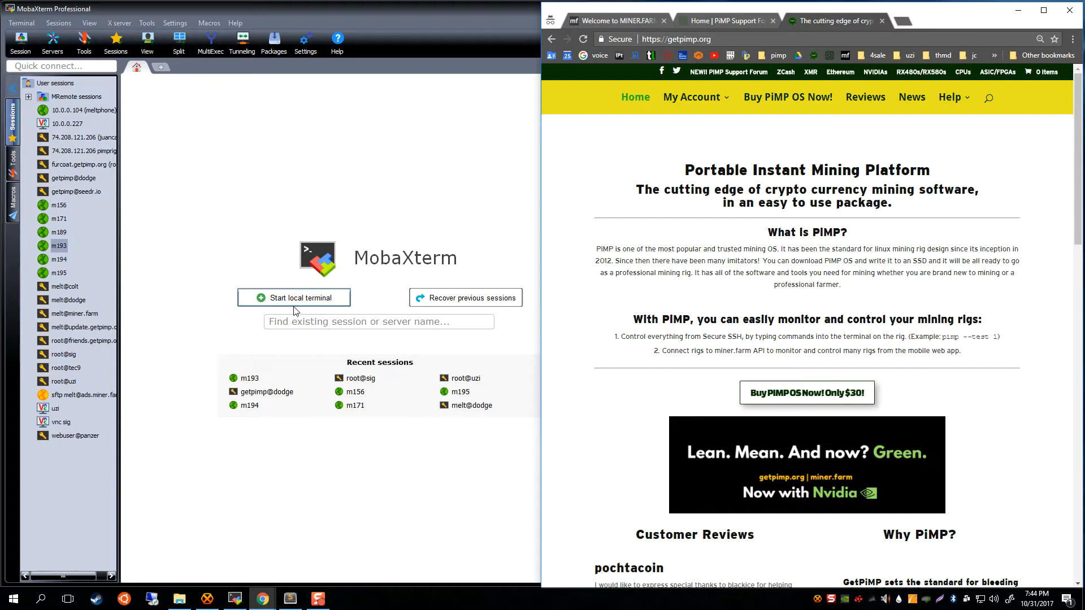
left_click(294, 297)
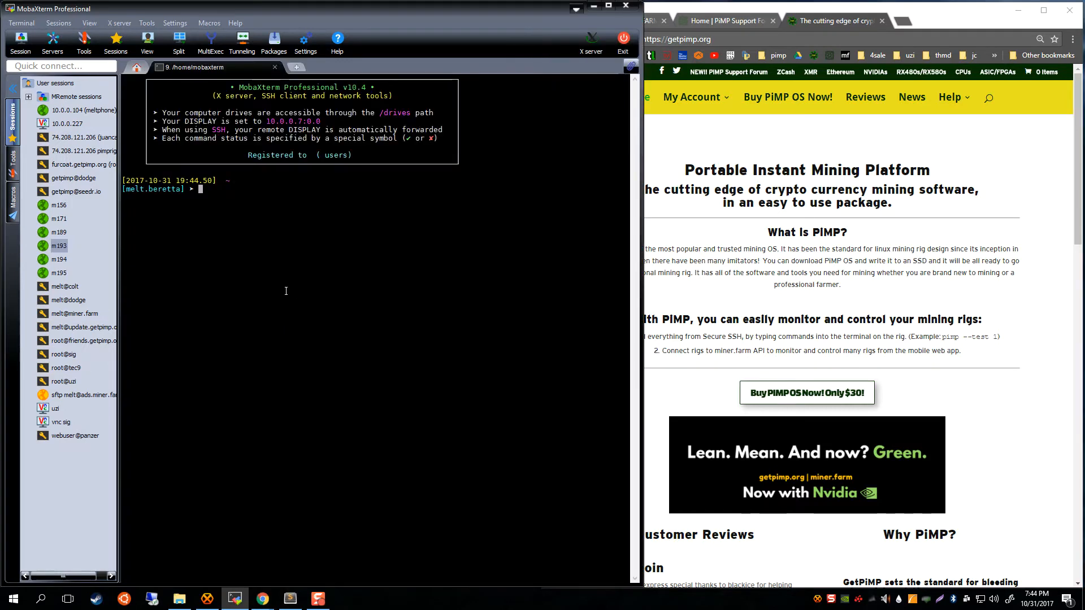
type("ssh root@")
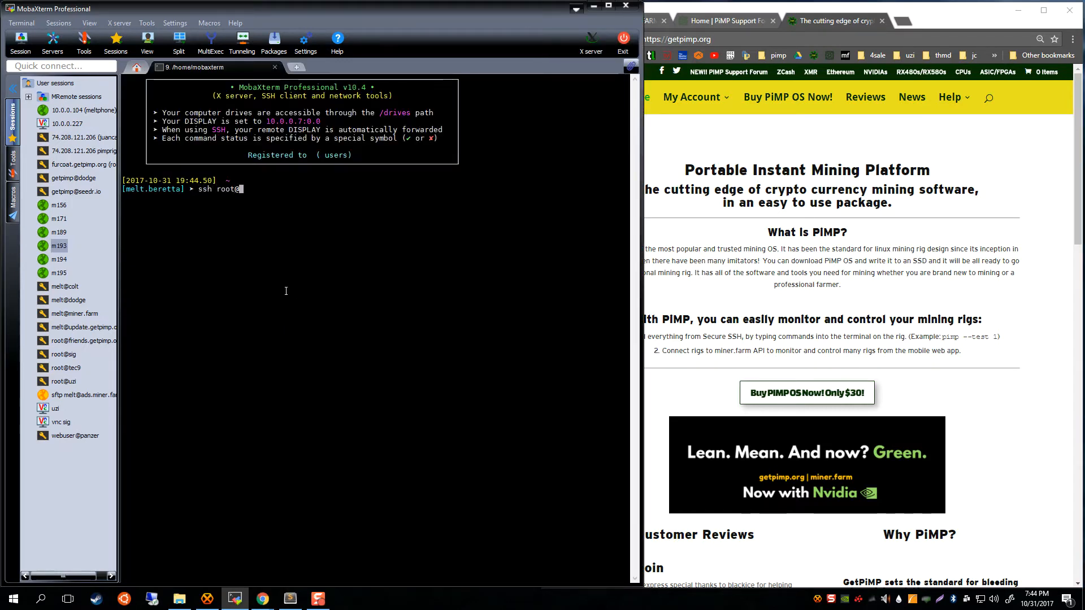
type("10.0.0.193")
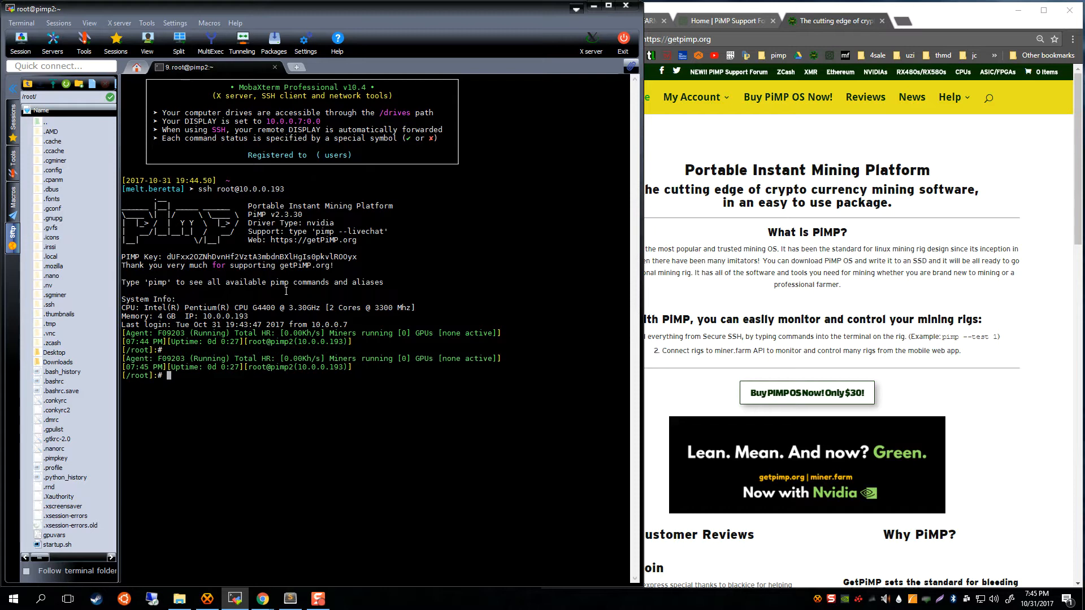
type("gputool --list")
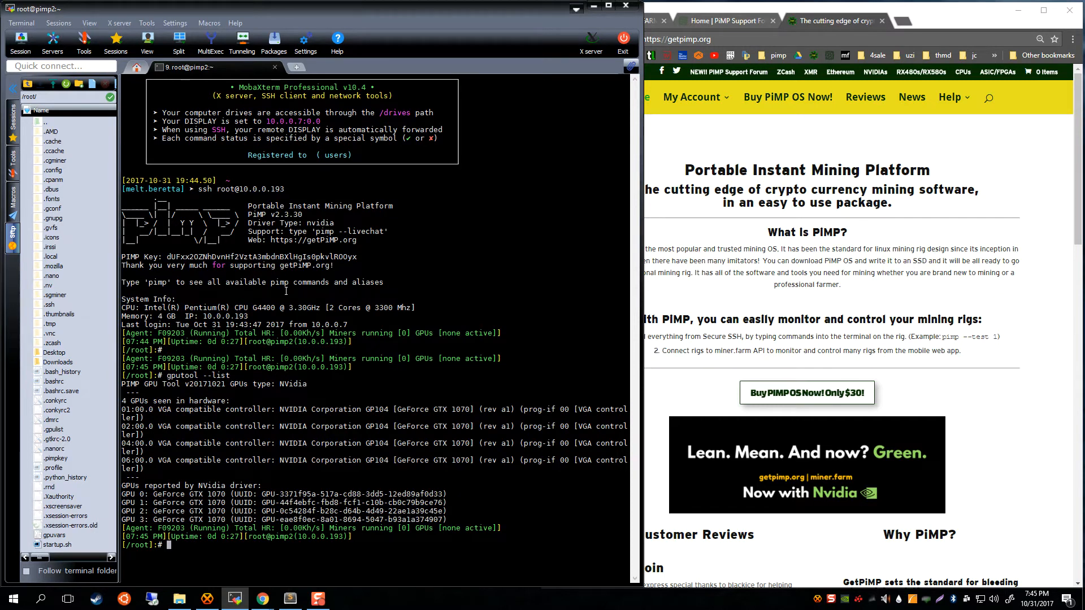
Run the pimpup update check, read the news showing everything current, and quit with q.
type("helpme")
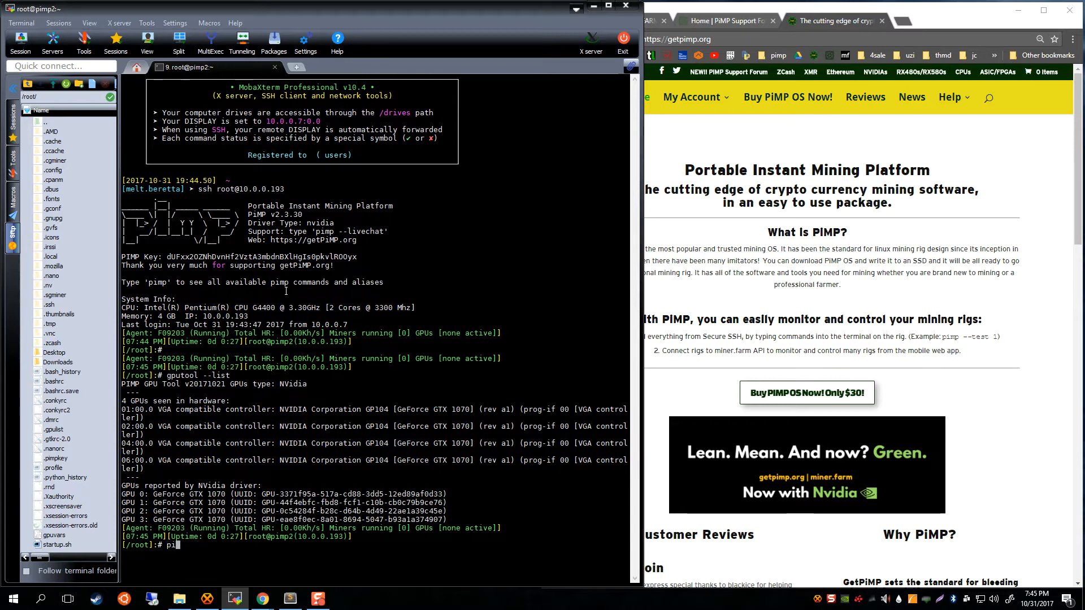
key("Return")
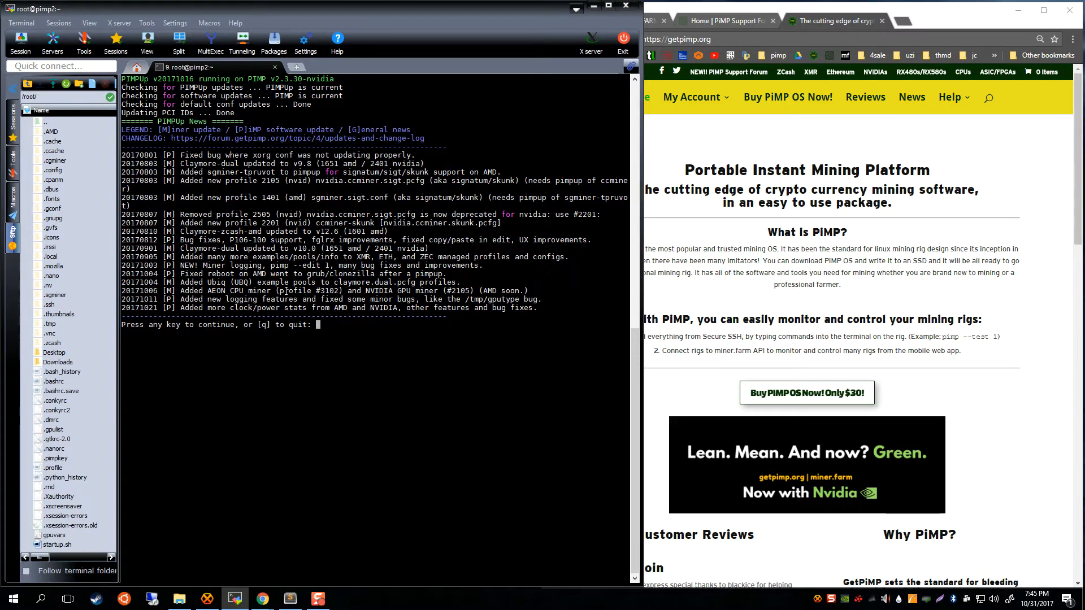
type("q")
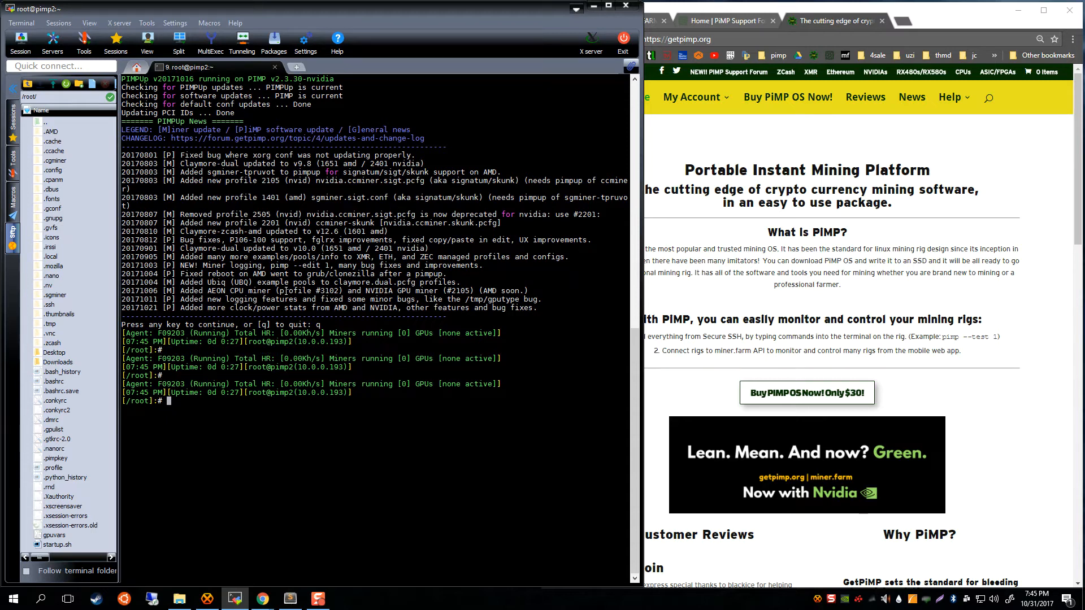
Run newpimp and page down through the quick start guide to its summary.
type("net")
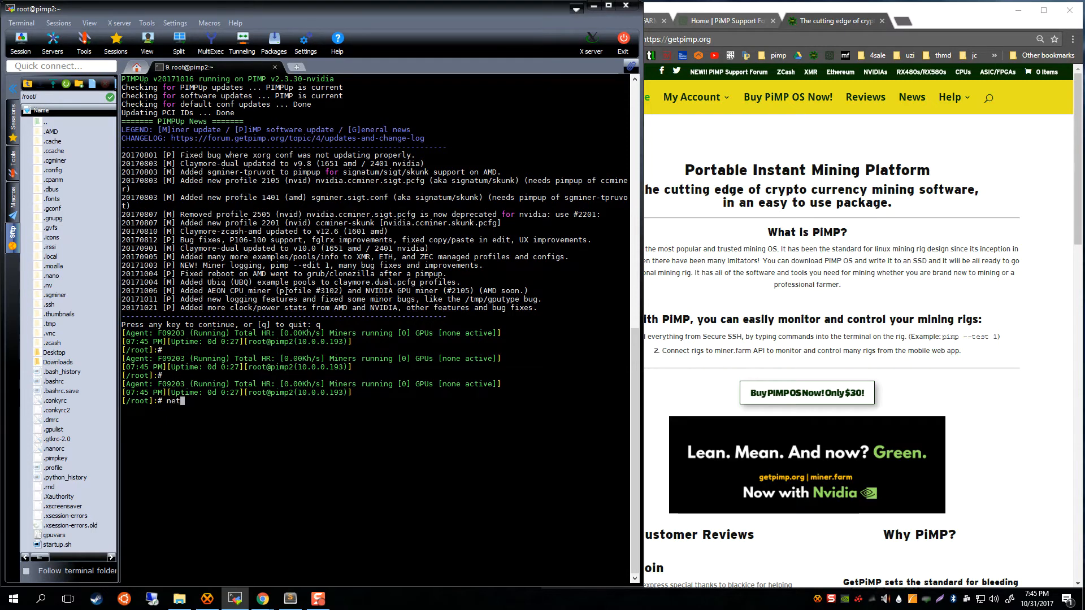
key("Return")
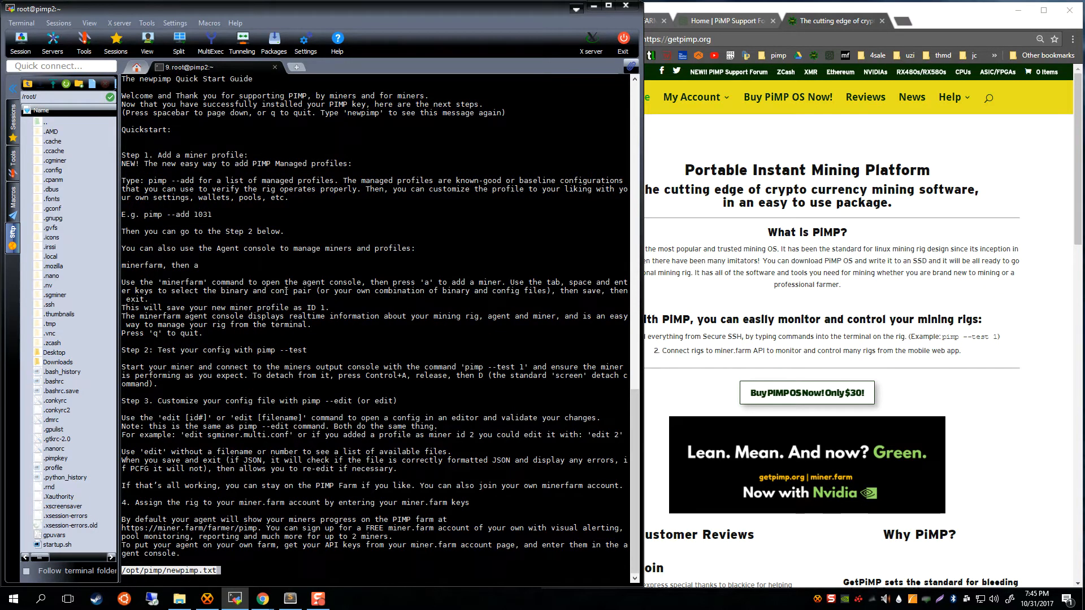
scroll("down", 3)
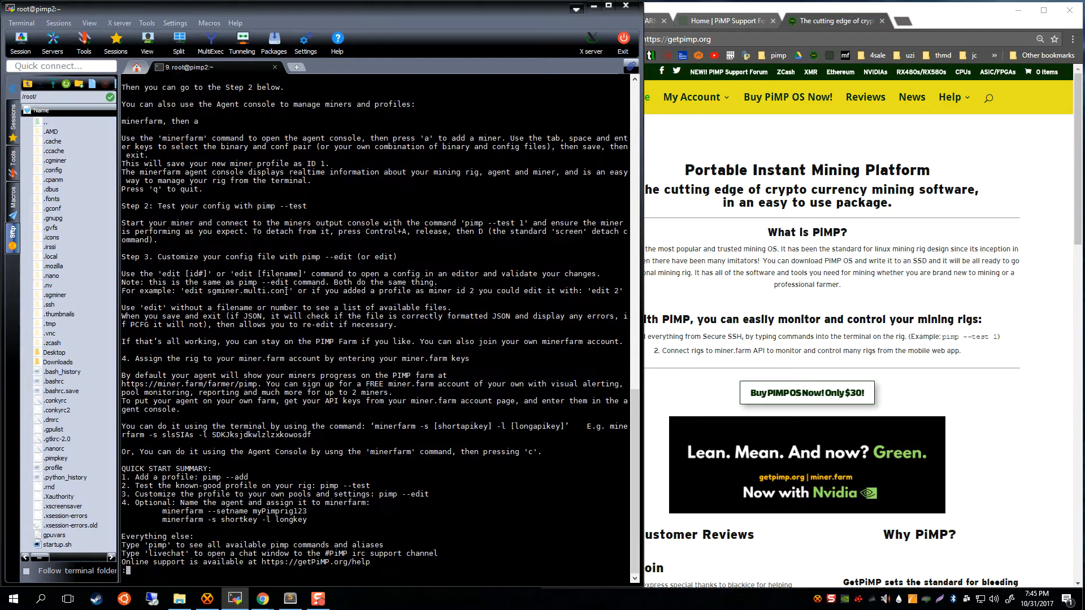
scroll("down", 3)
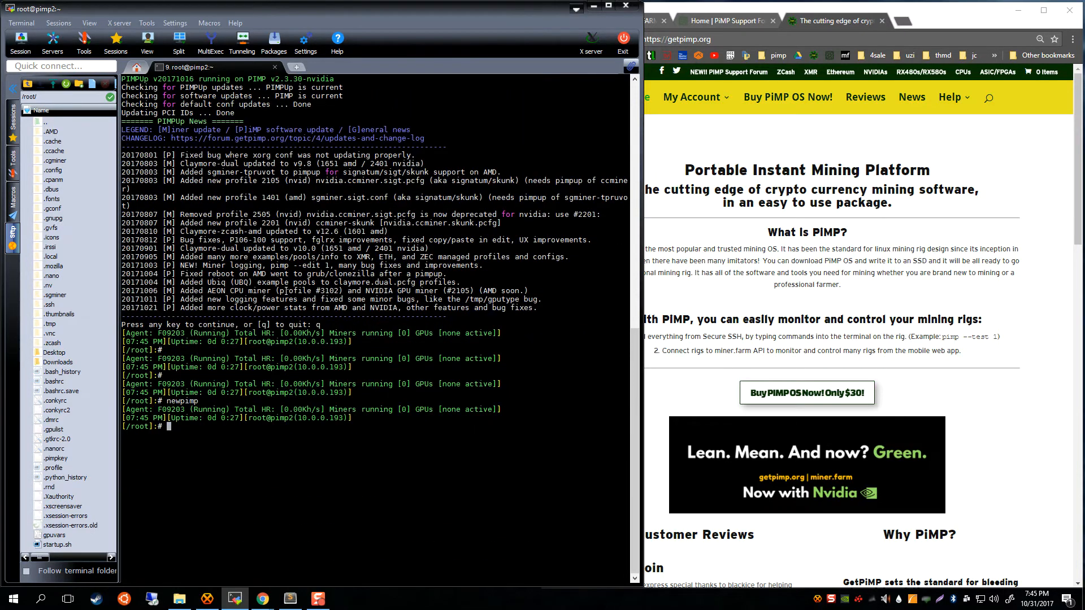
Run minerfarm --setname exampleRig1 to name the rig for miner.farm.
type("minerfarm")
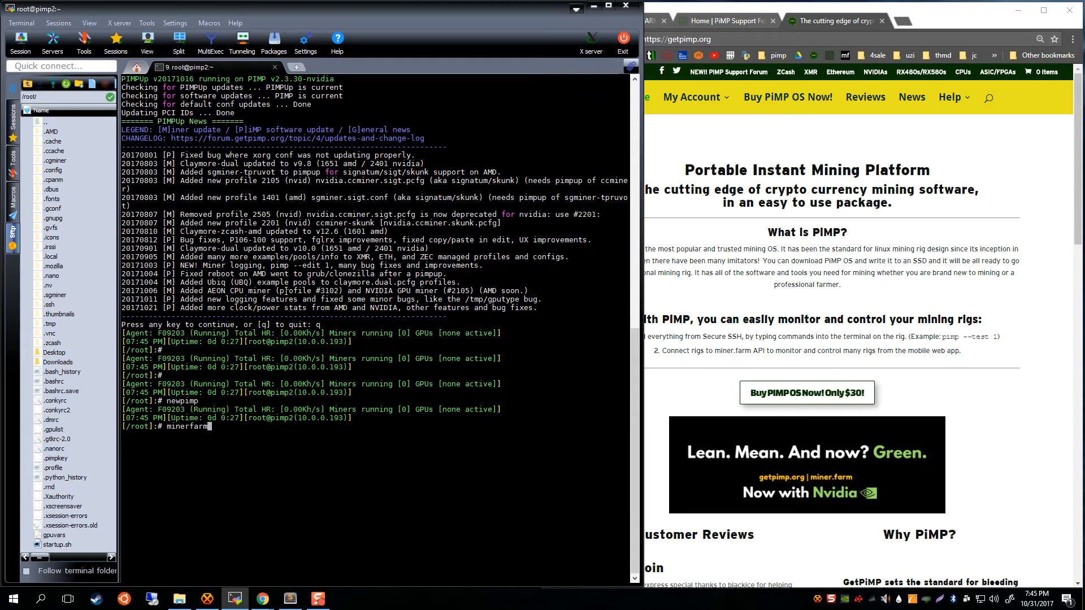
type("--setname")
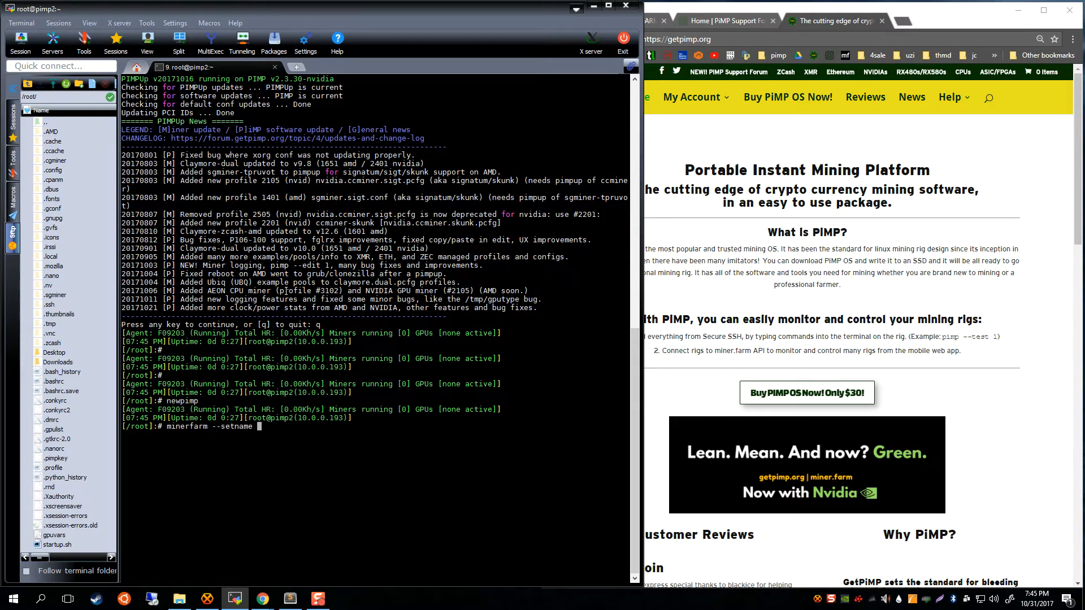
type("exampleRig1")
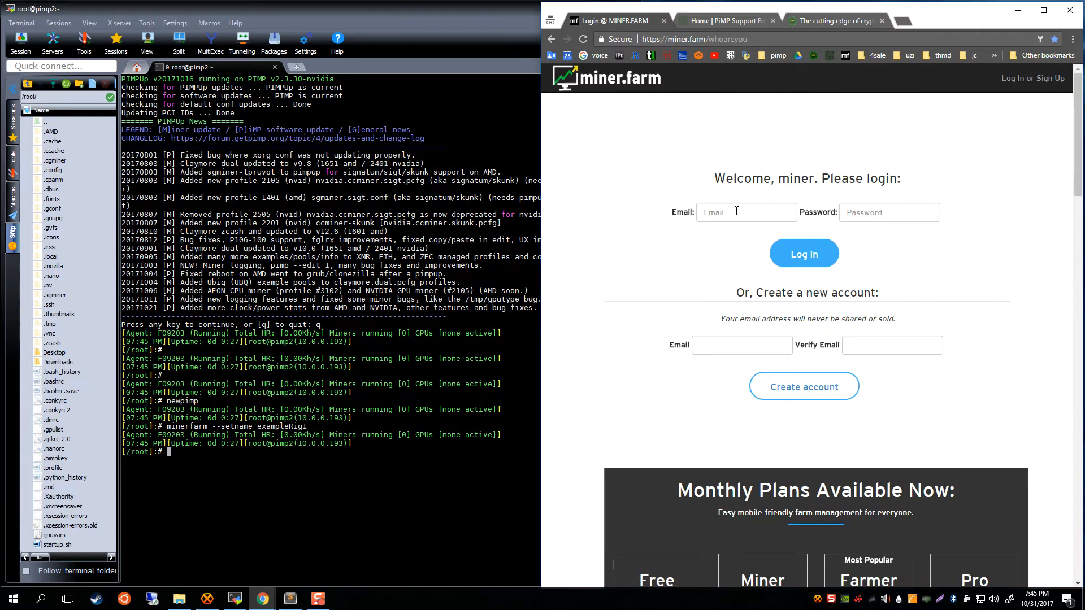
Log into miner.farm with email and password and select the Short API key to copy it.
left_click(746, 211)
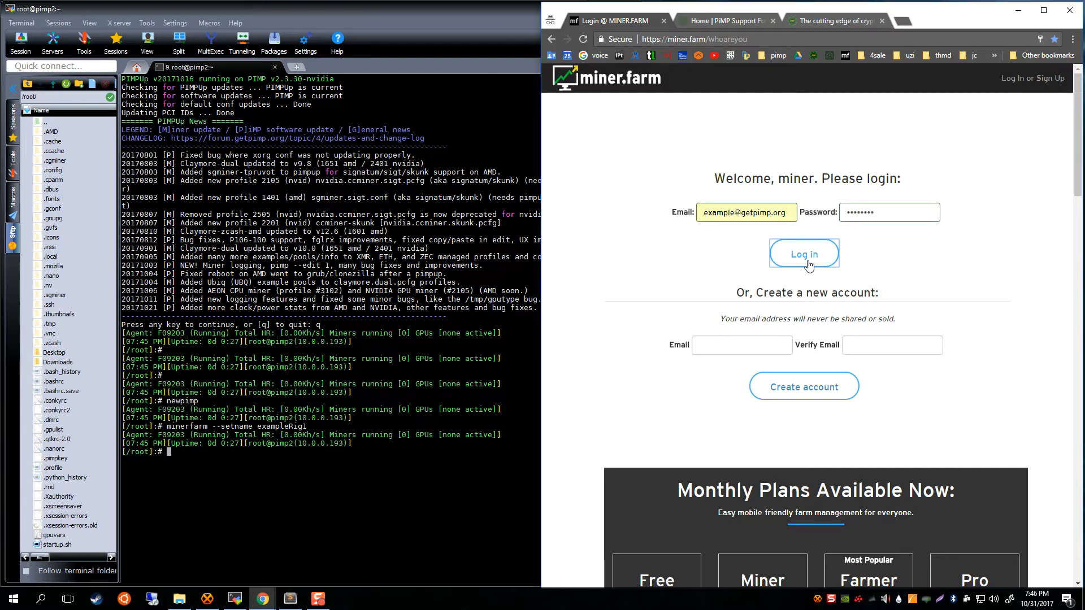
left_click(804, 254)
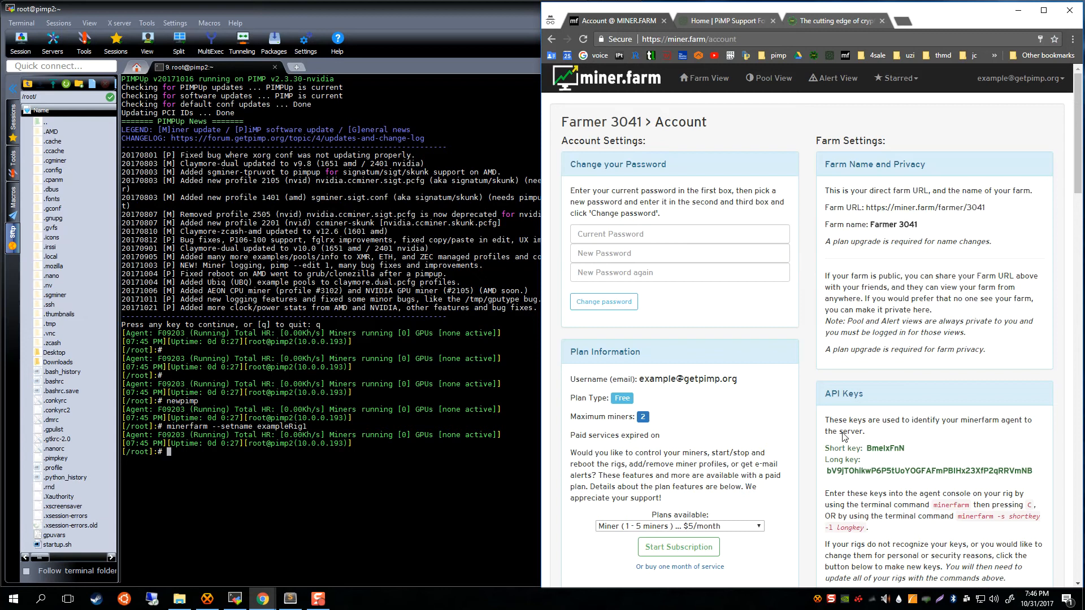
mouse_move(838, 394)
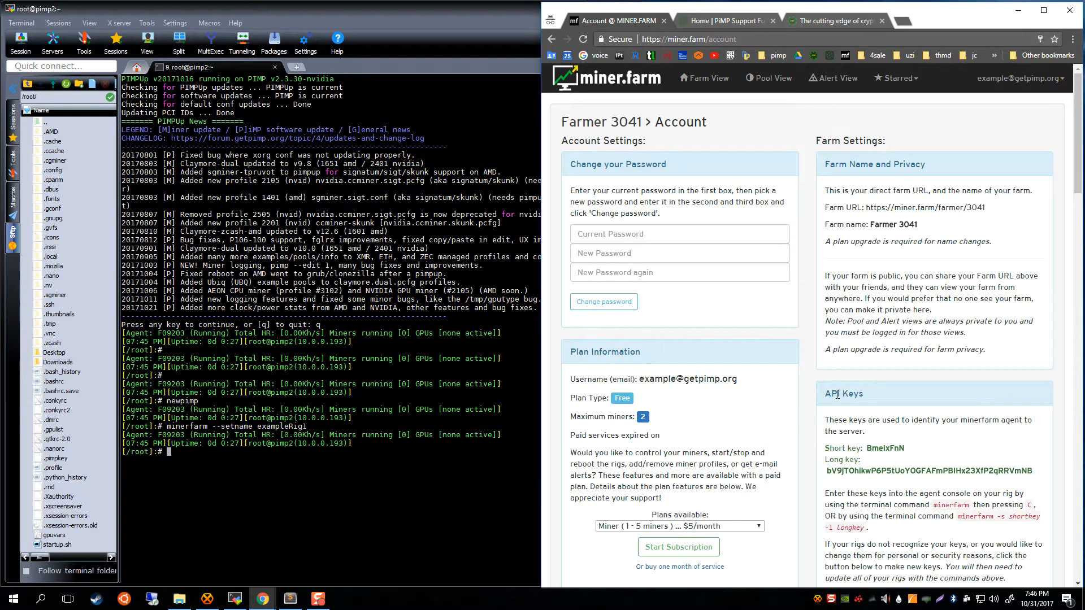
double_click(884, 448)
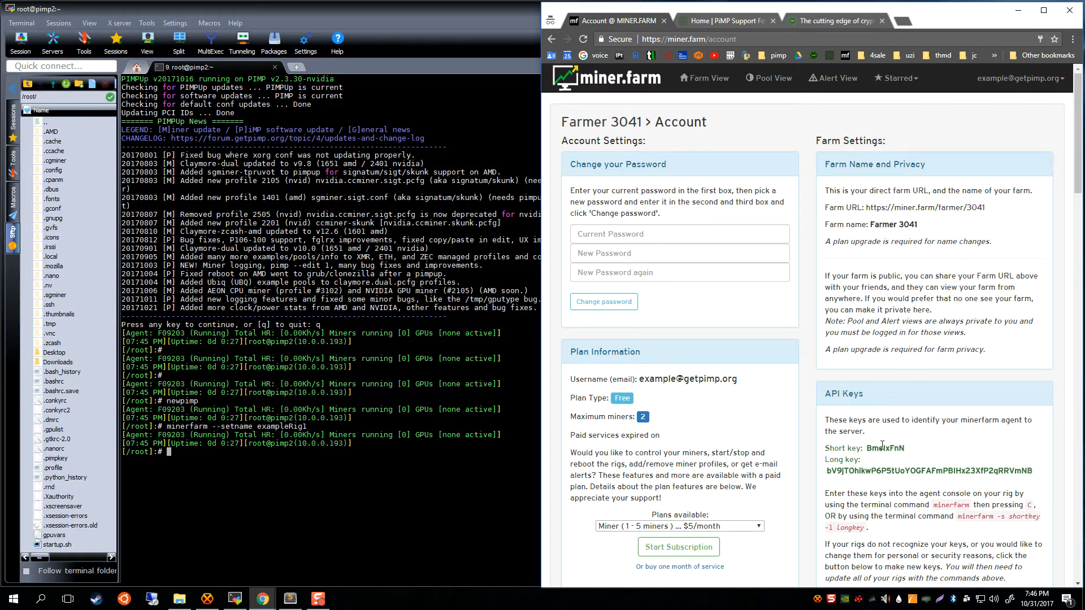
double_click(876, 448)
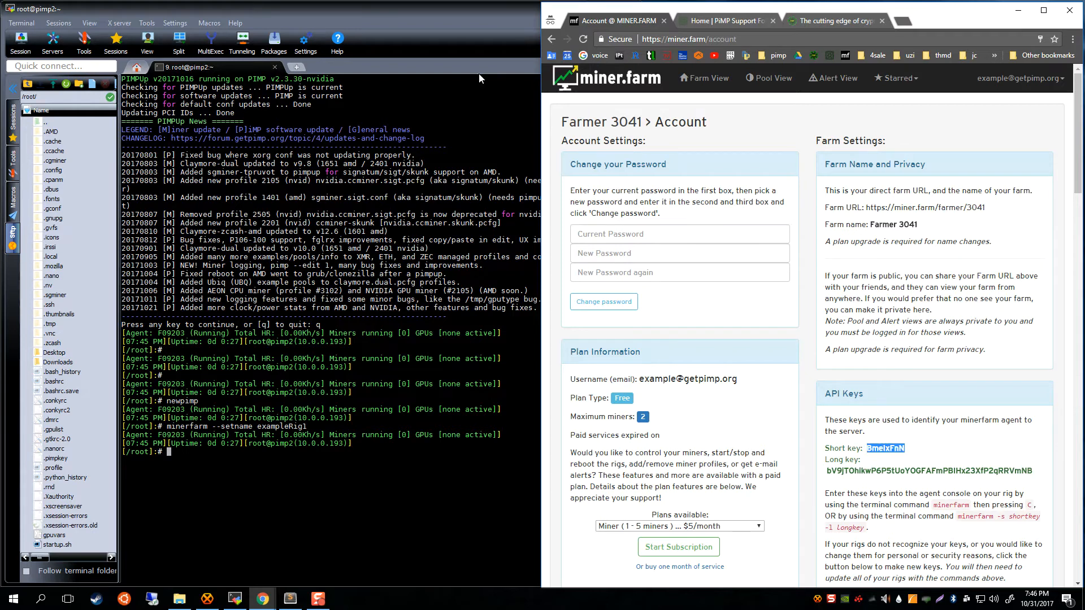
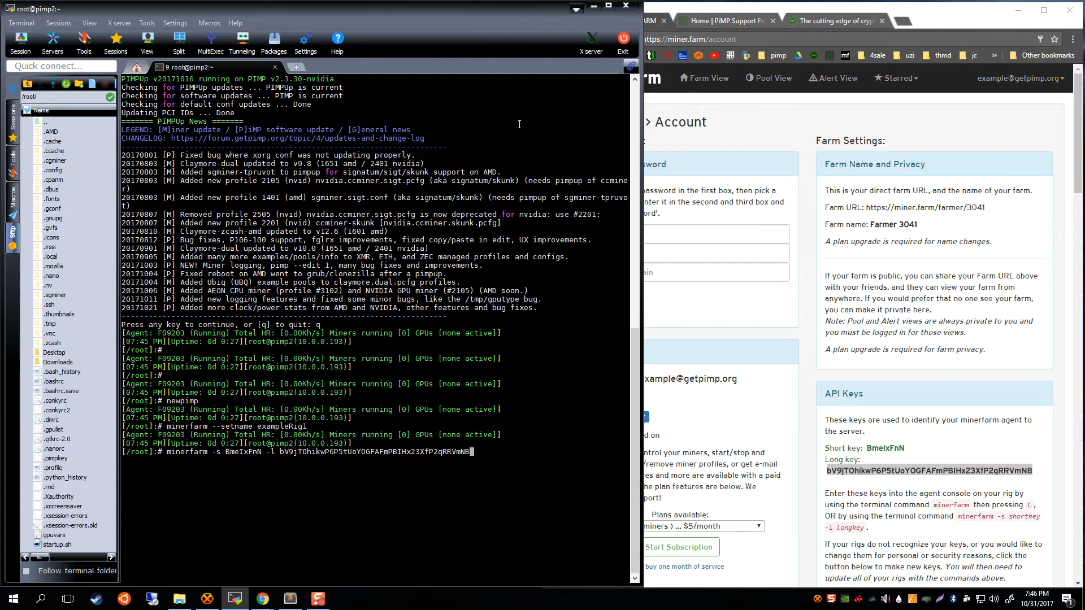
key("Return")
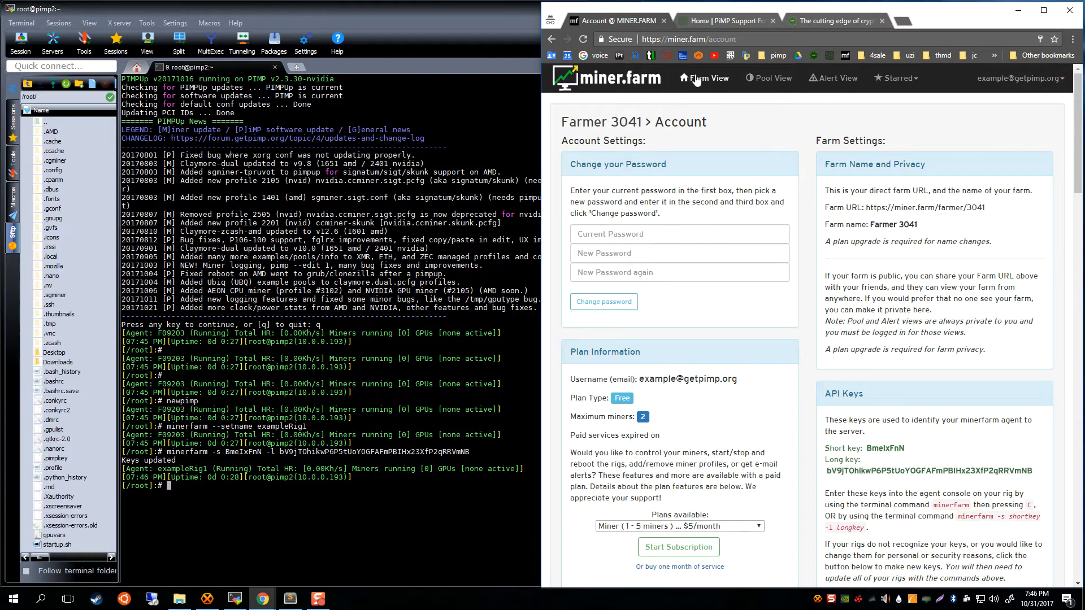
left_click(704, 78)
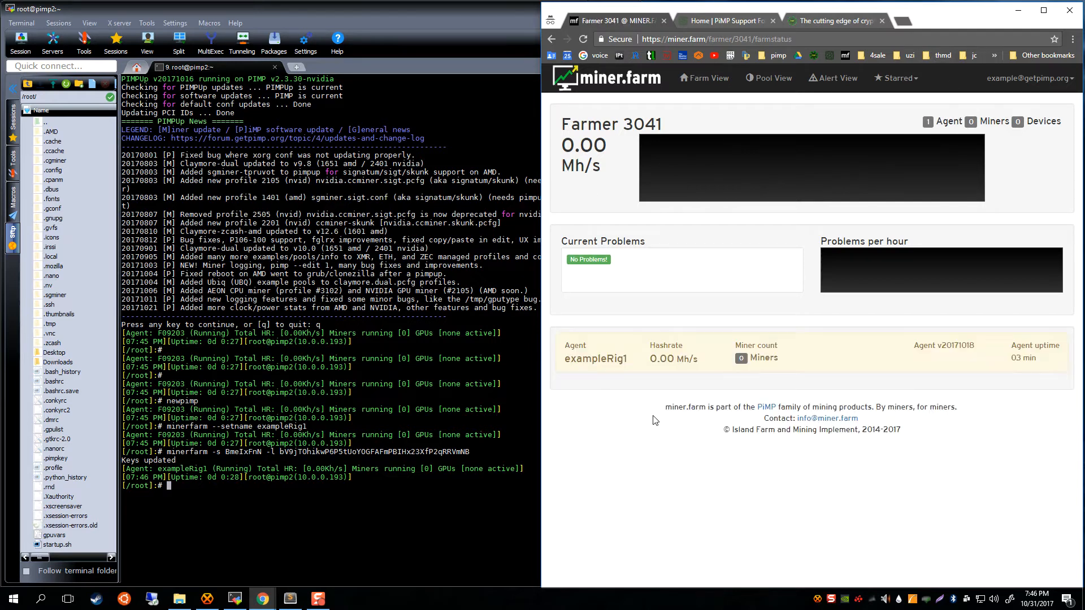
mouse_move(854, 374)
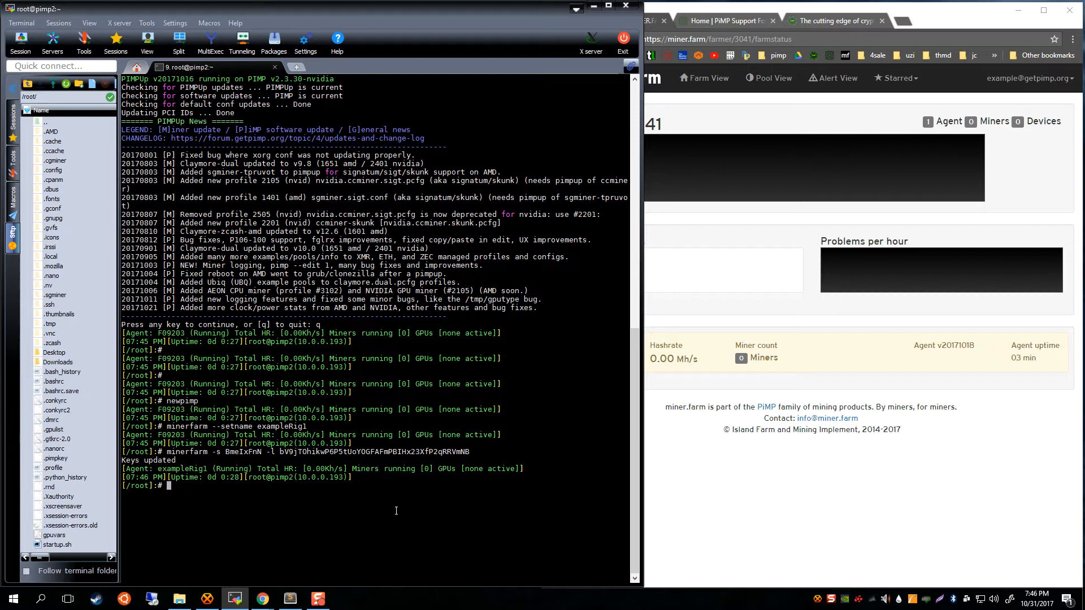
List profiles with pimp --add, add EWBF Zcash profile 2501, and prepare pimp --test 1.
type("pimp --add")
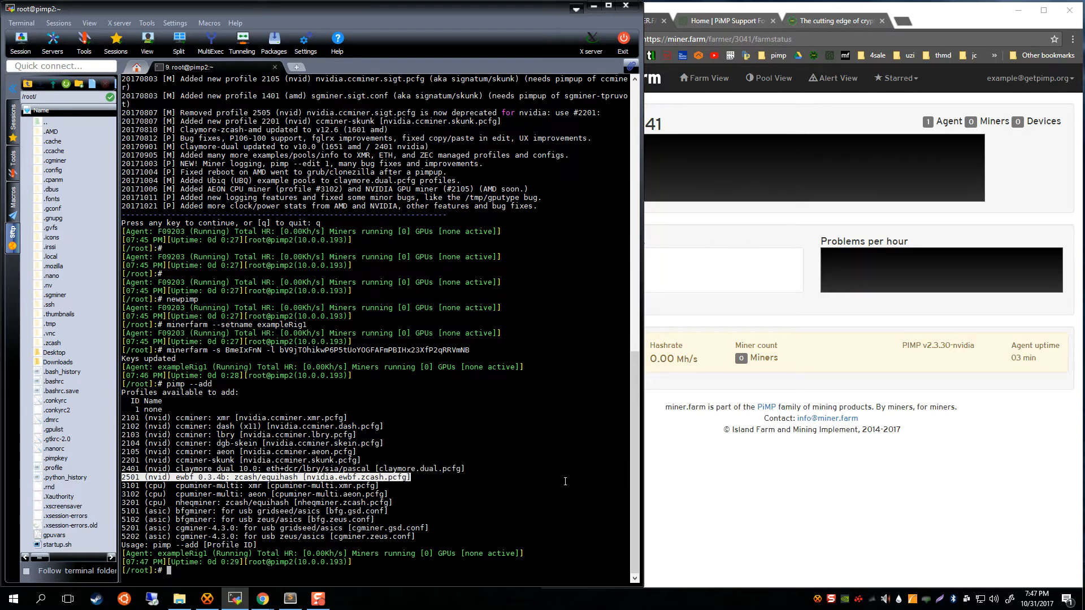
type("pimp --add 2501")
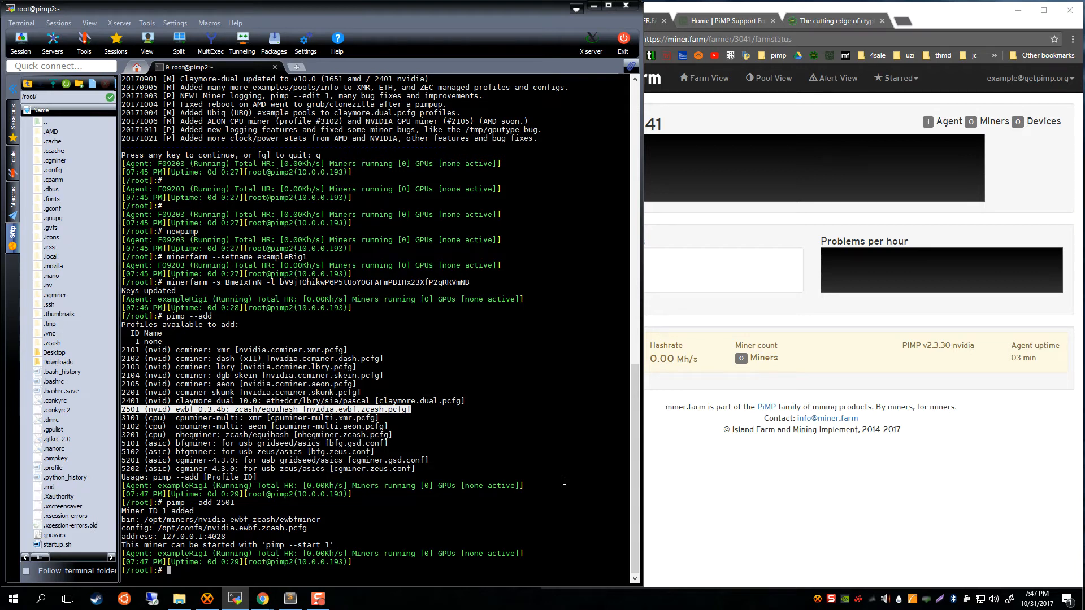
type("pimp --test 1")
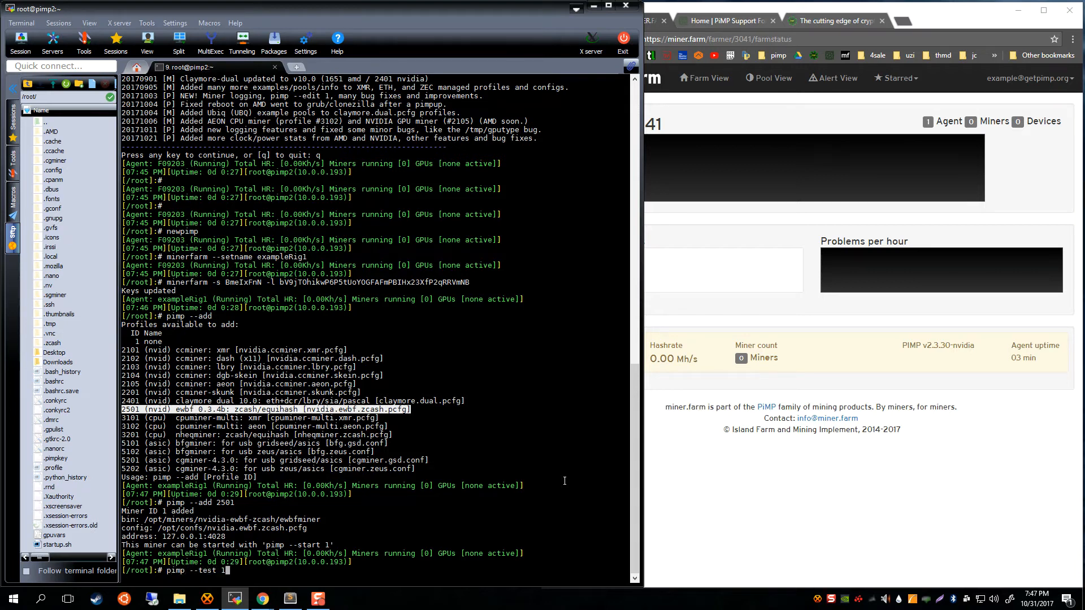
Launch the miner 1 test run so EWBF mines Zcash on flypool across the four GTX 1070s.
key("Return")
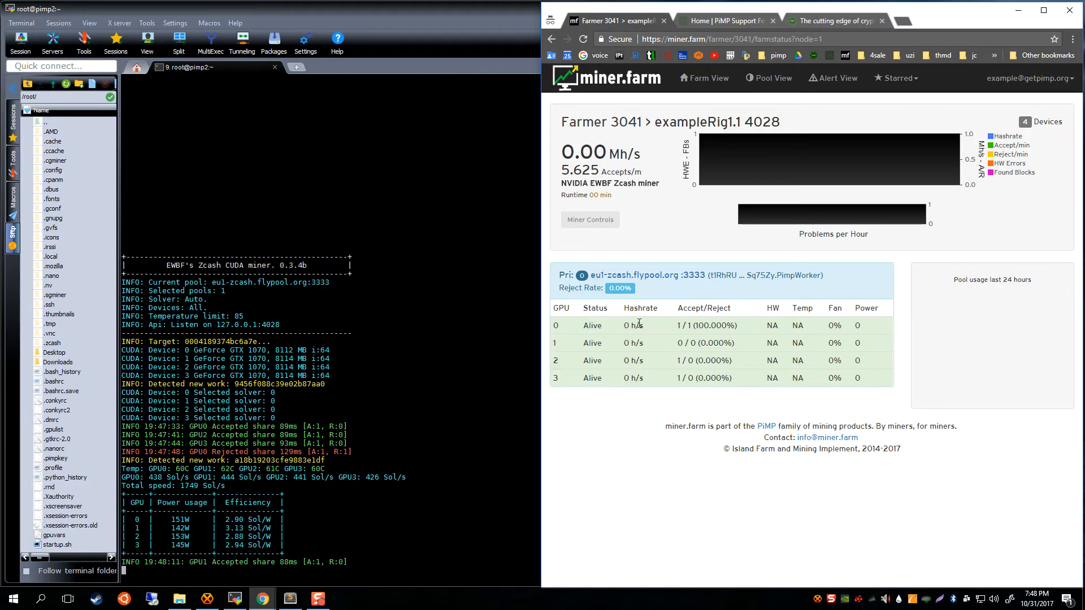
mouse_move(656, 415)
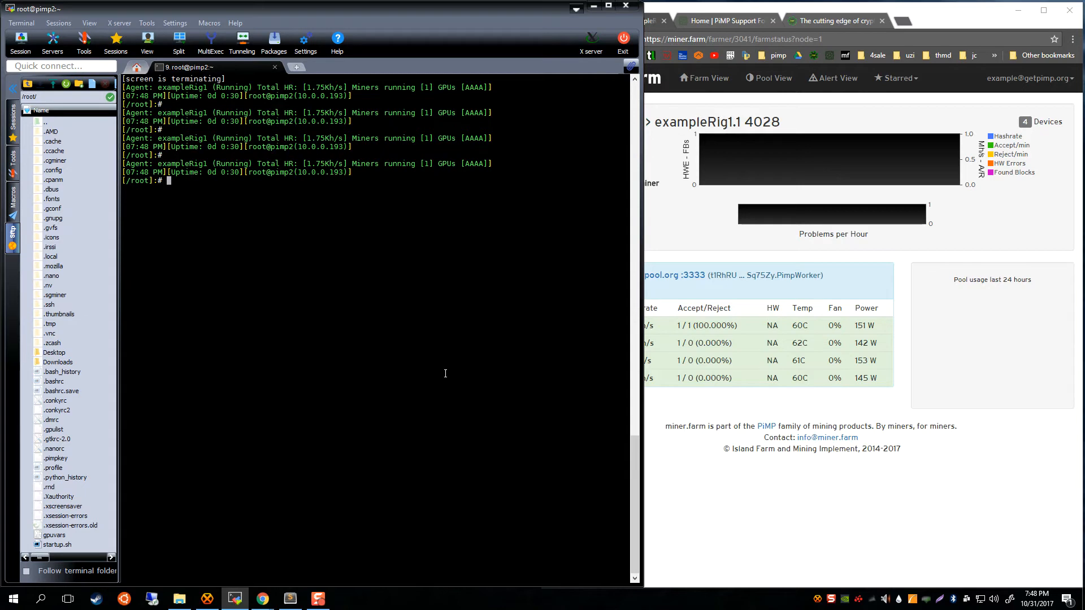
Restart minerfarm via systemctl, then edit profile 1 to swap flypool lines for the nicehash pool and user.
type("systye")
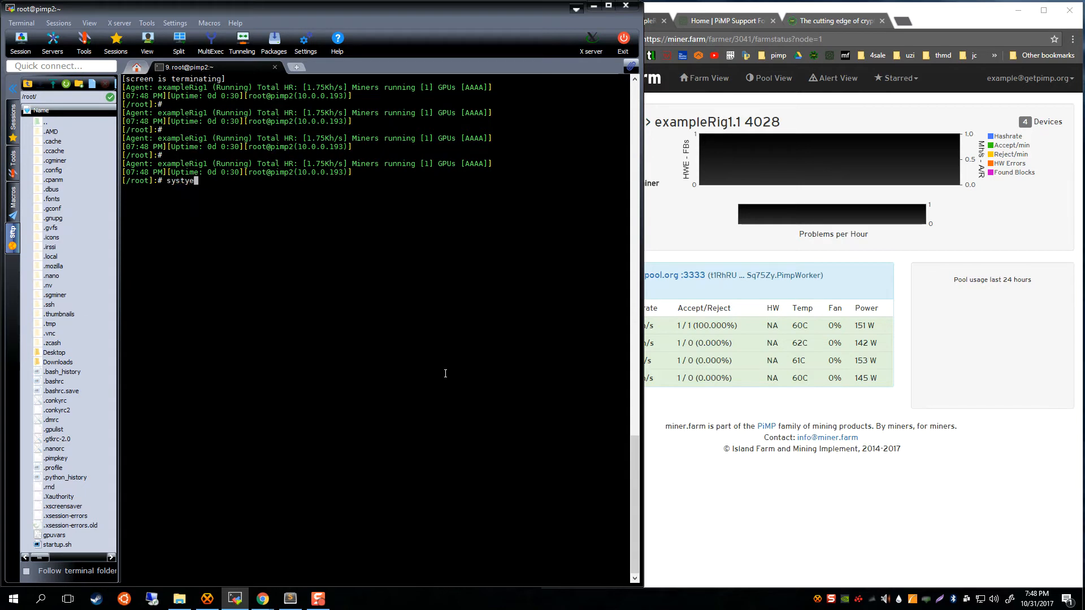
type("systemctl restart minerfarm")
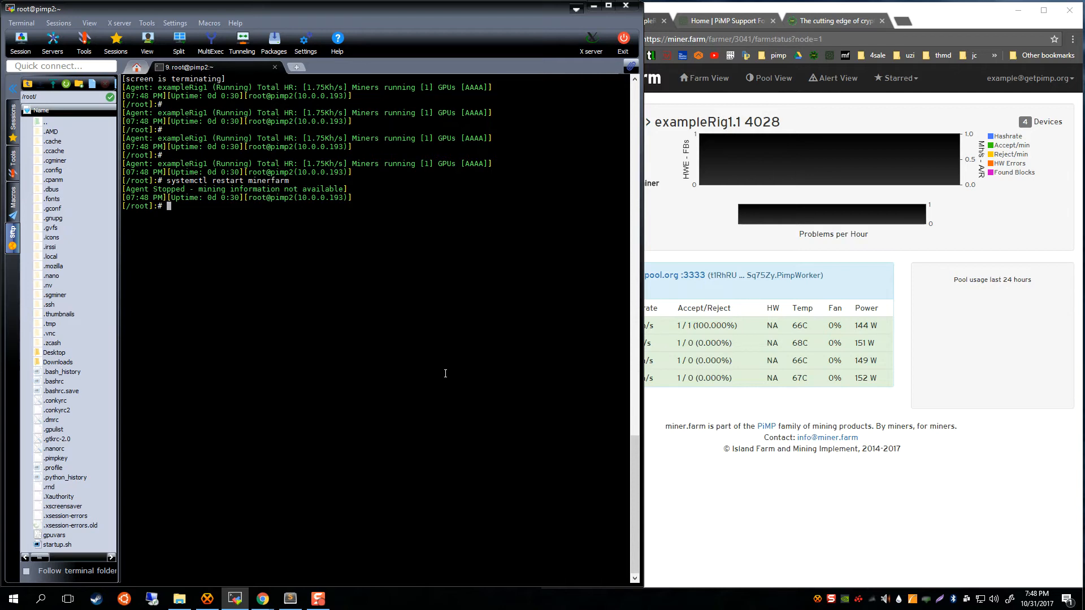
type("edit")
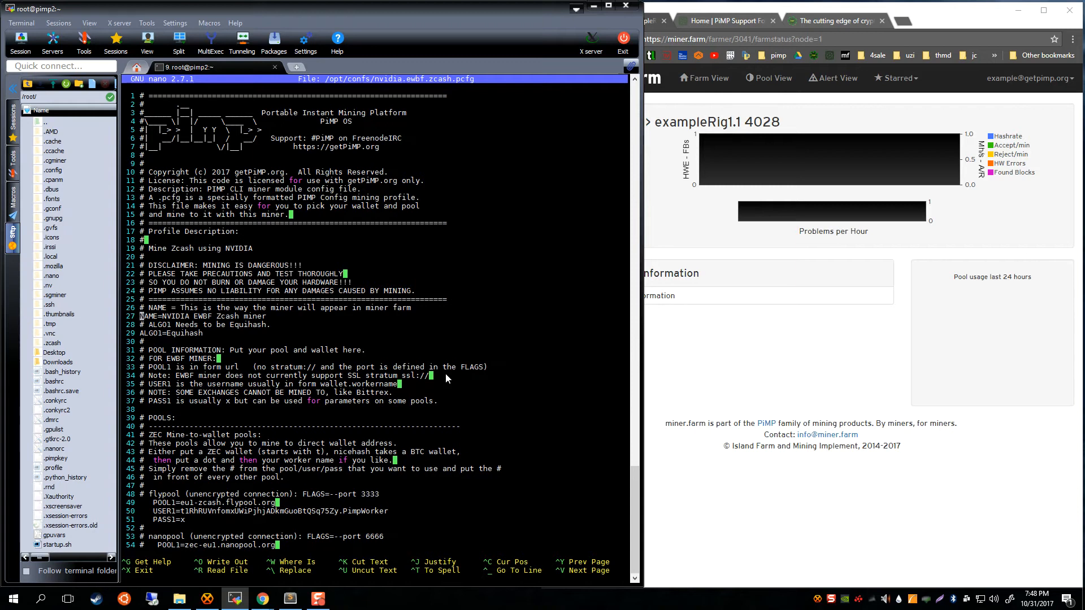
scroll("down", 3)
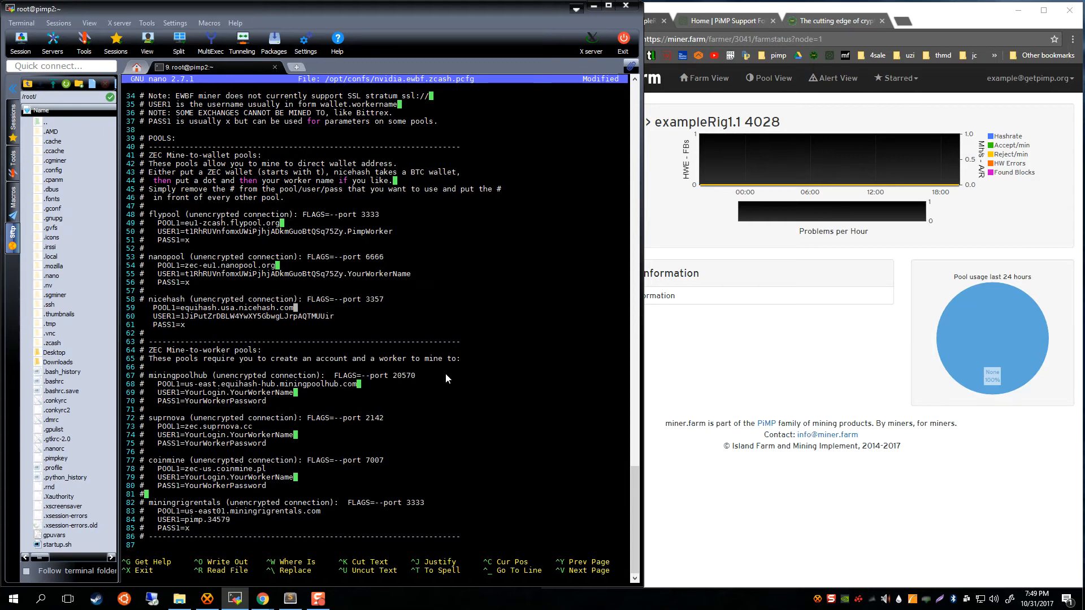
scroll("down", 3)
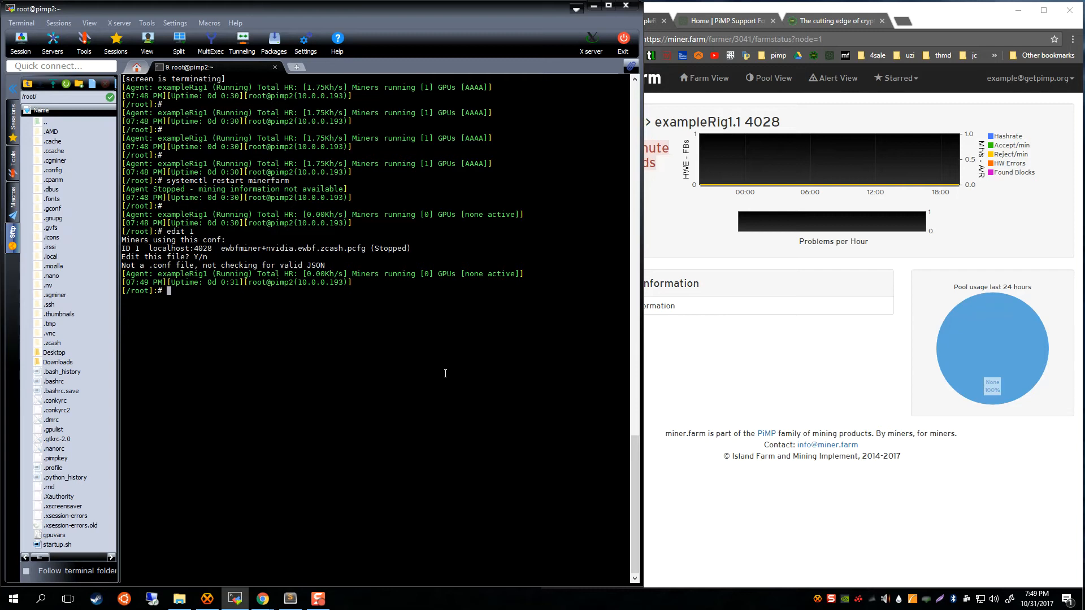
Run pimp --test 1 again so EWBF mines Zcash against the NiceHash equihash server.
type("pimp --test 1")
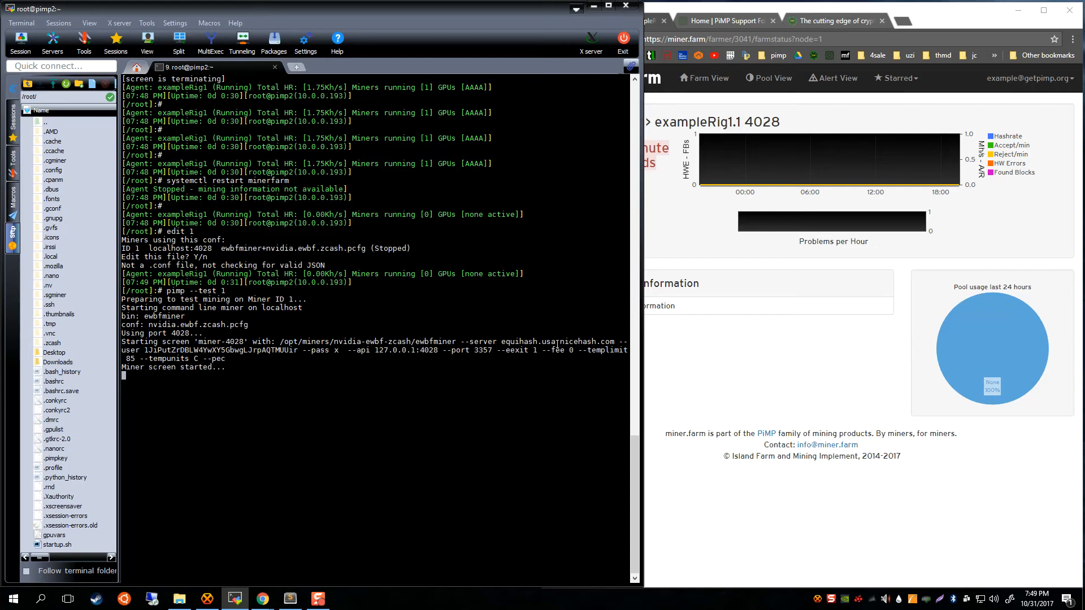
mouse_move(98, 415)
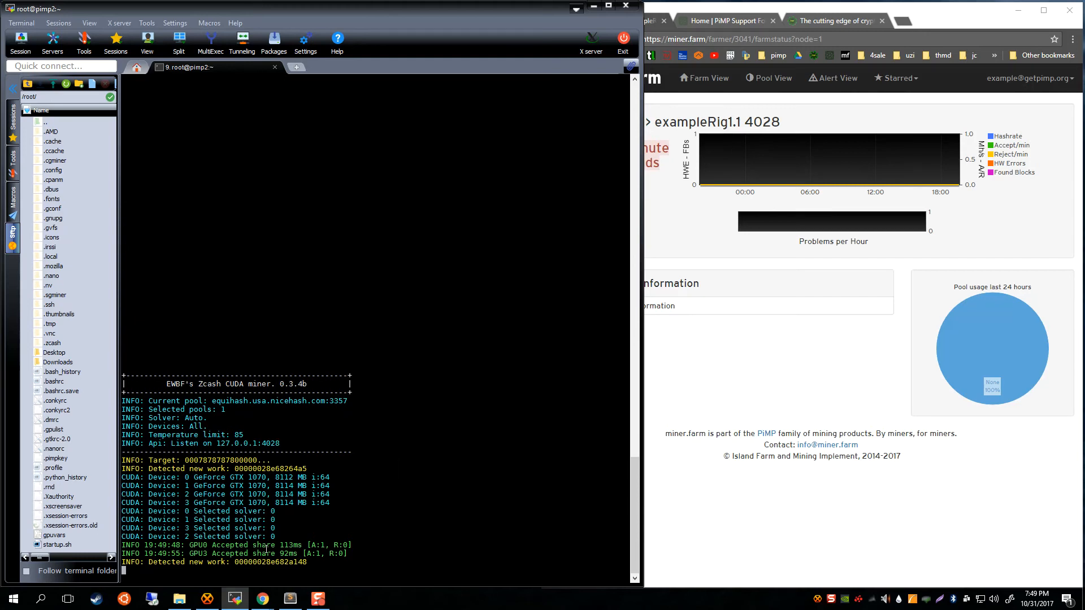
mouse_move(782, 304)
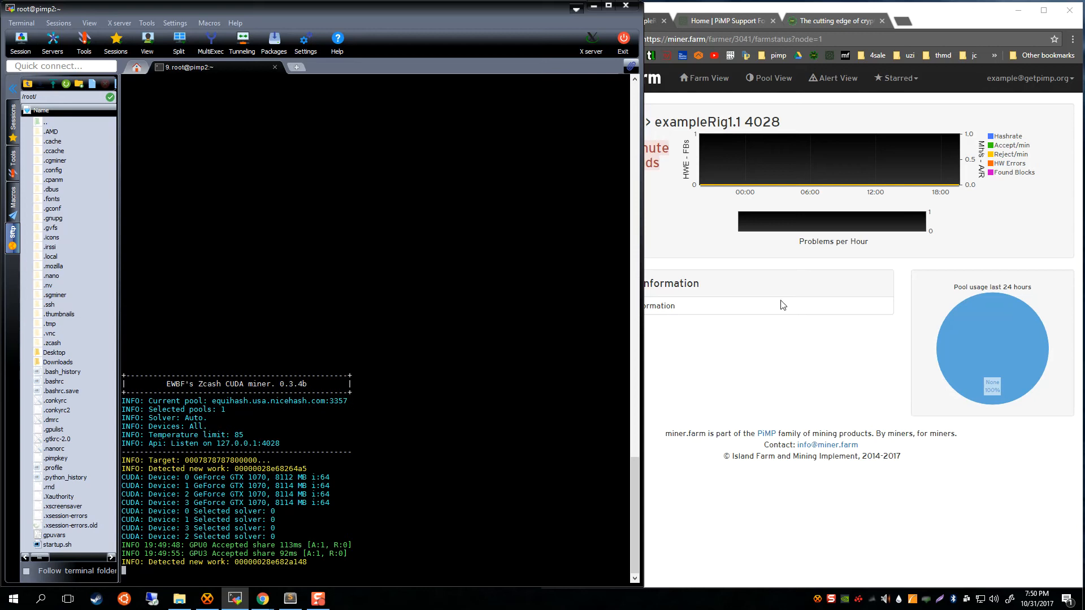
mouse_move(820, 451)
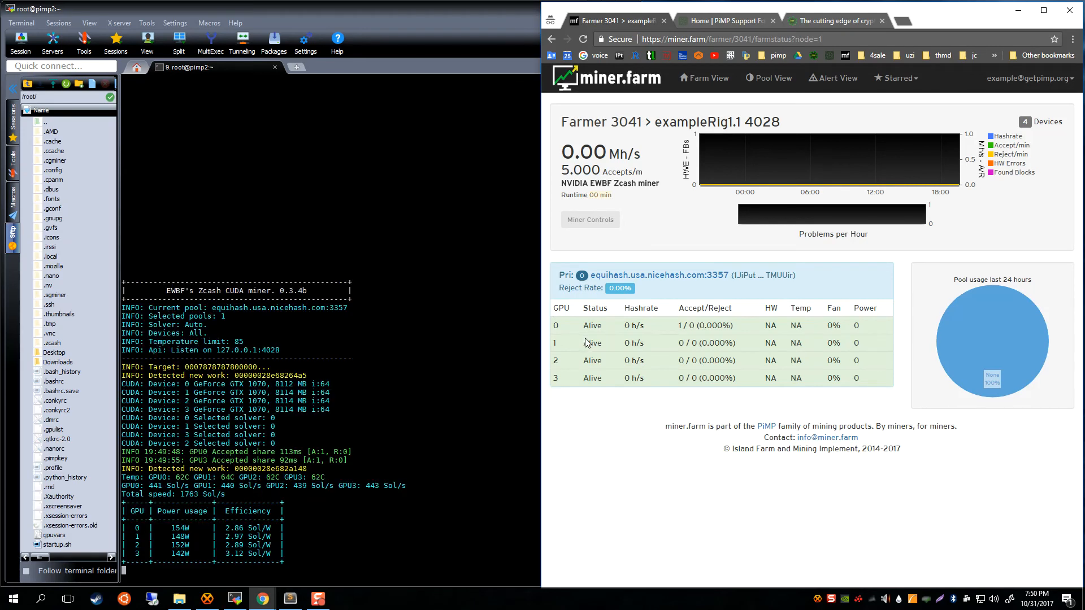
mouse_move(619, 393)
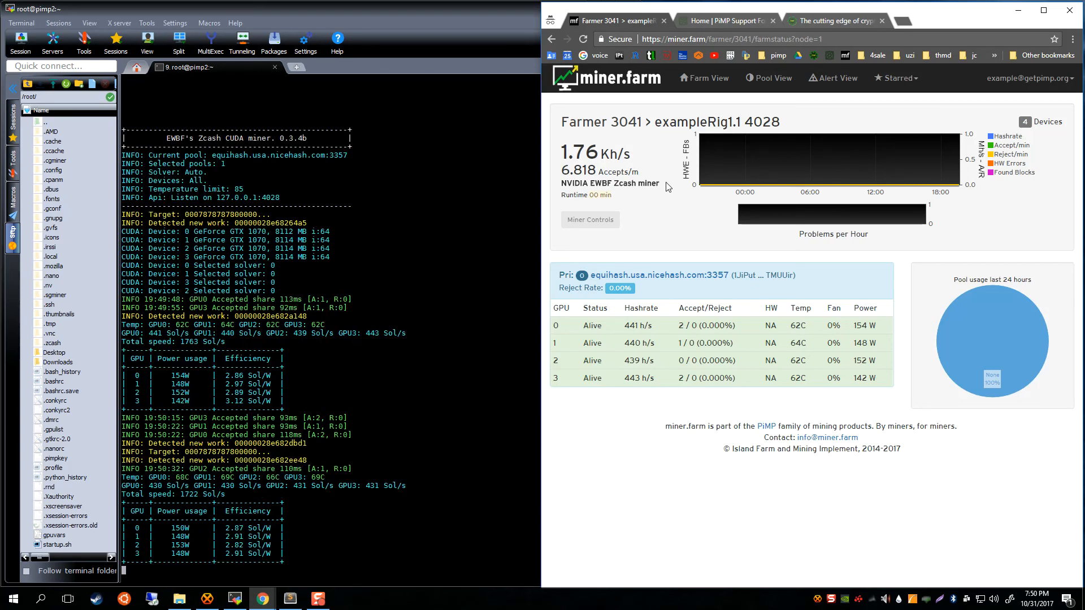
Navigate the PiMP Support Forum to Getting Started and read the Setting Up Miner Profiles topic.
left_click(720, 21)
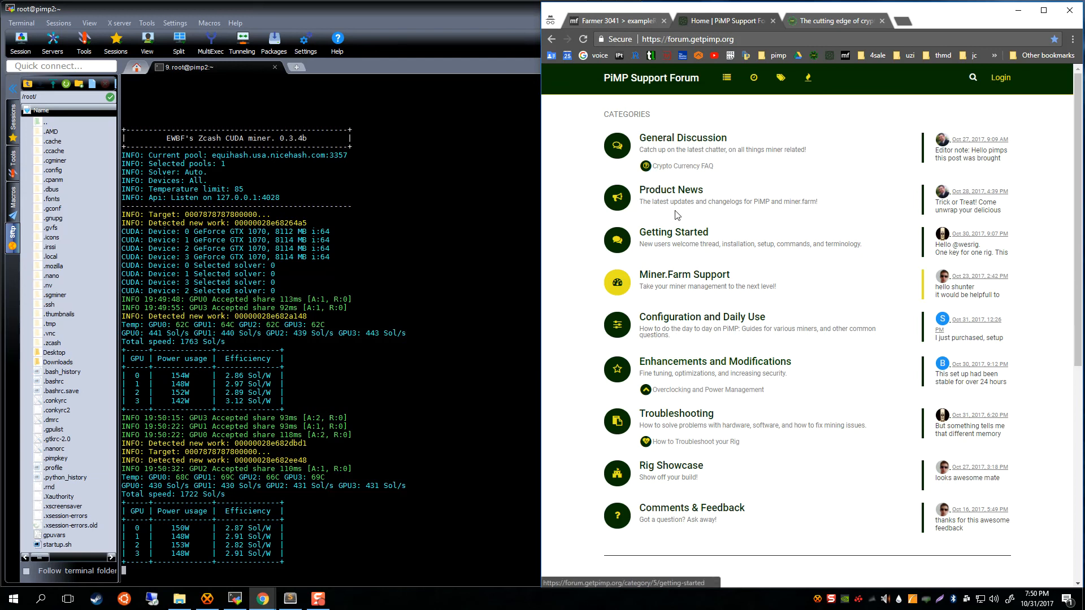
left_click(673, 231)
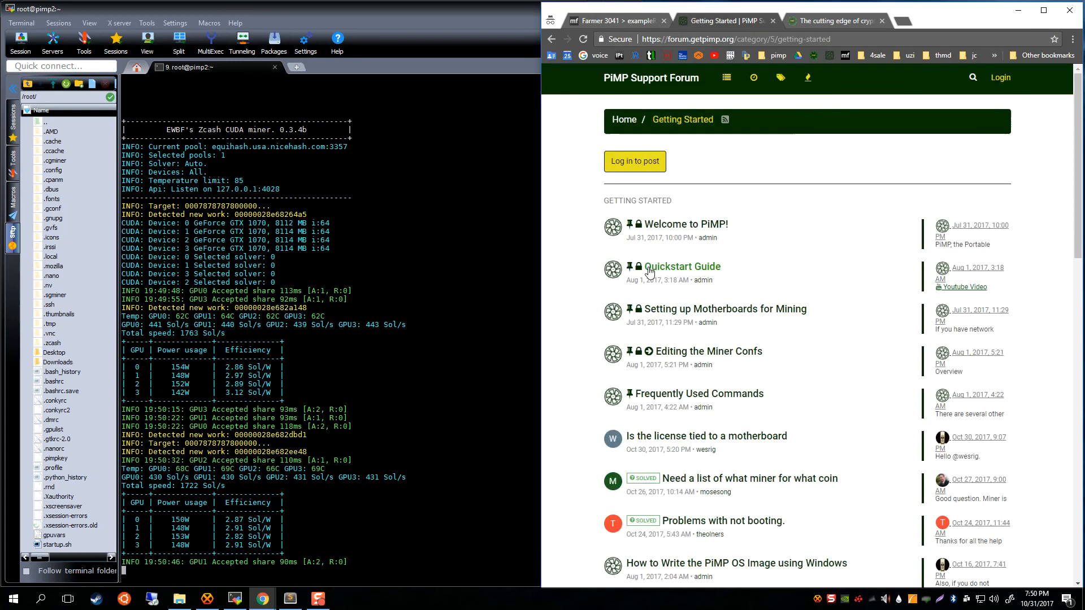
mouse_move(707, 436)
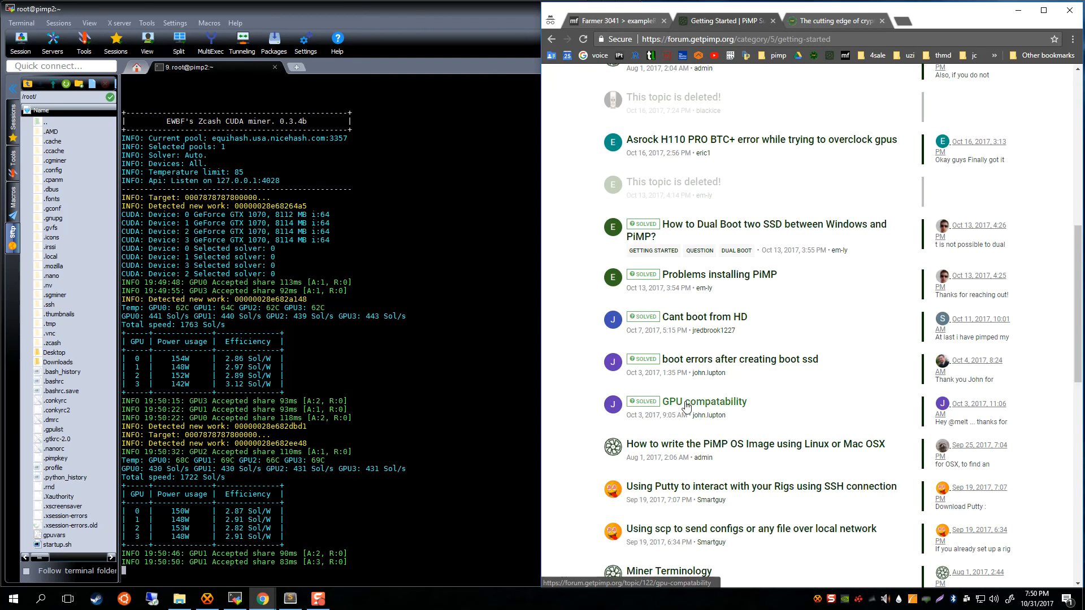
scroll("down", 3)
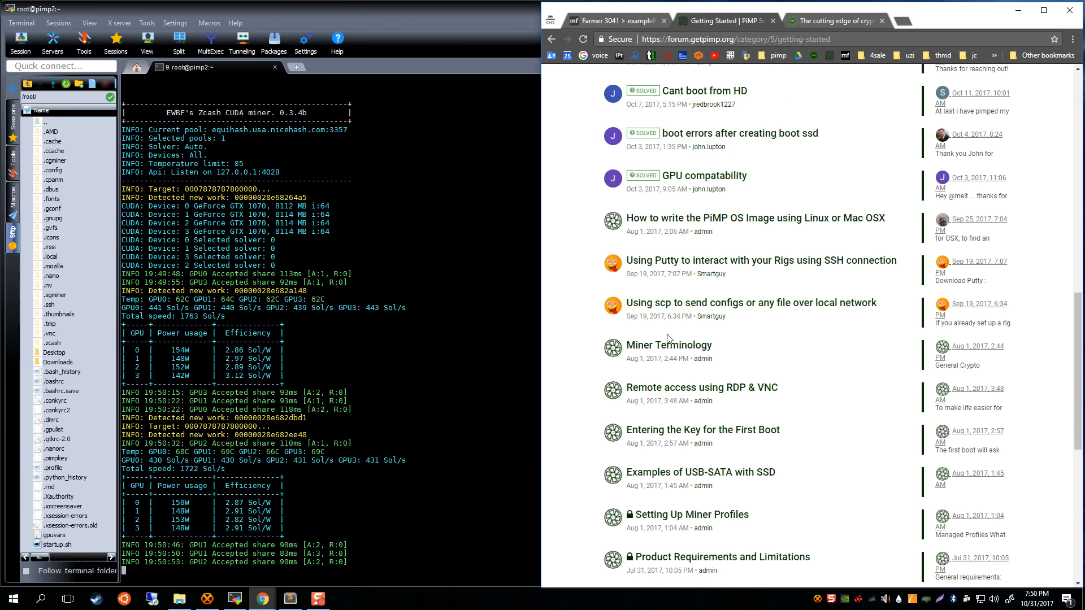
mouse_move(668, 443)
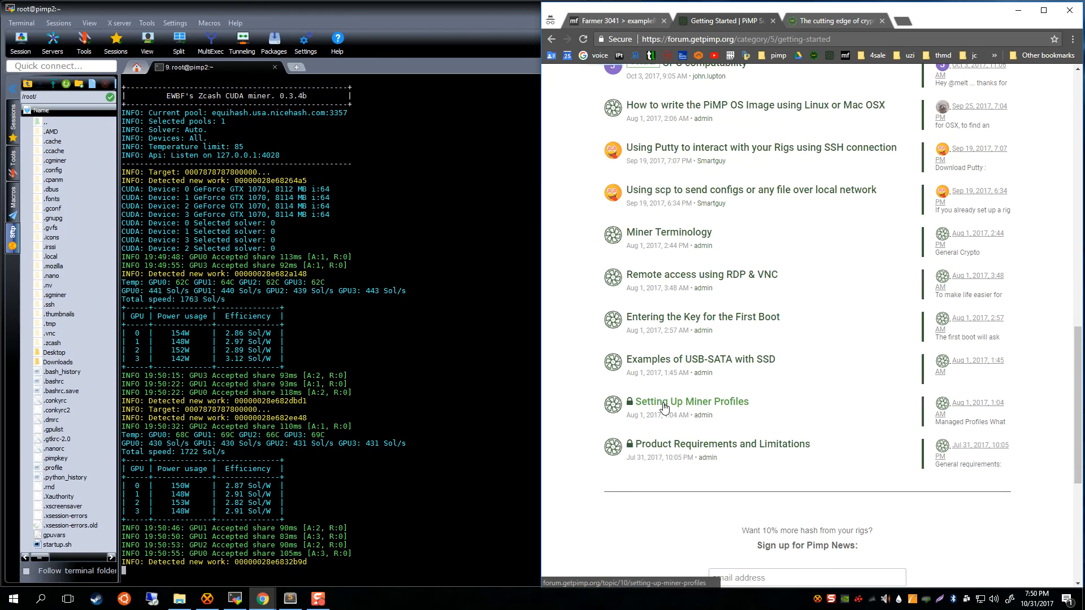
left_click(692, 401)
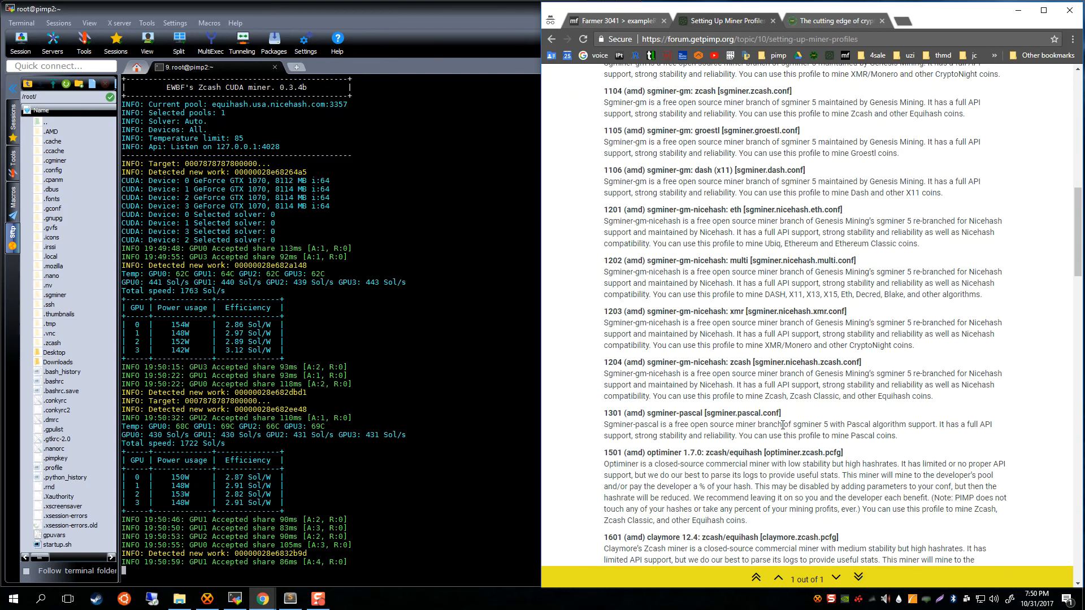
scroll("down", 3)
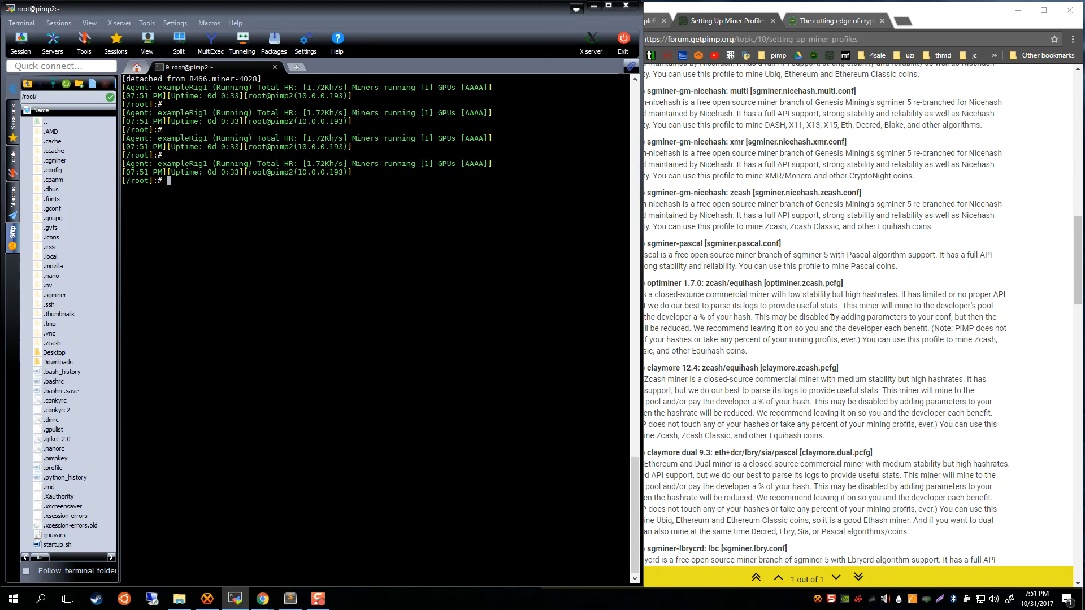
mouse_move(987, 333)
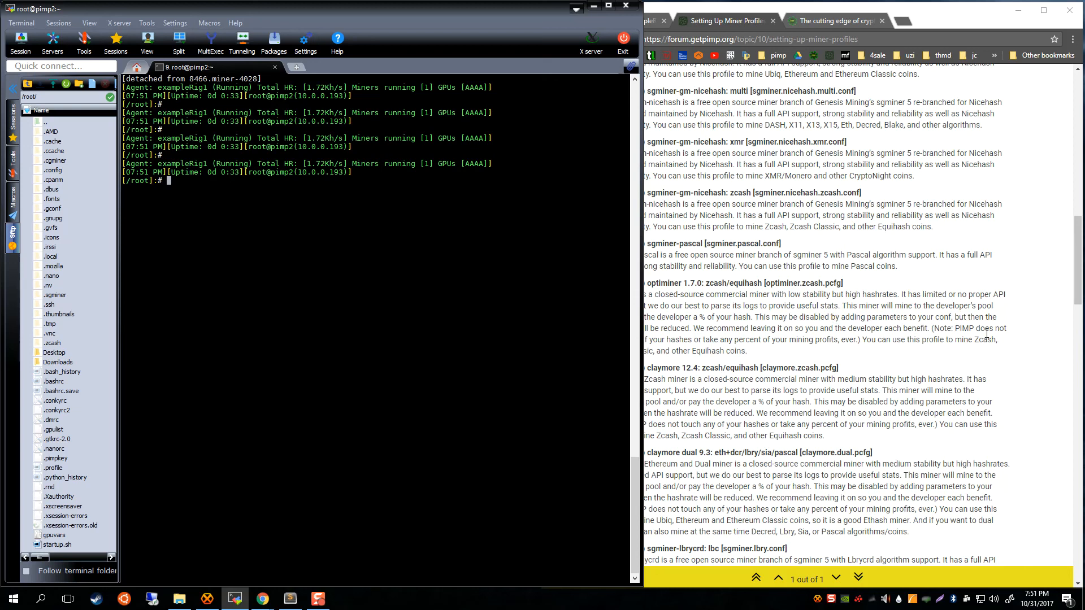